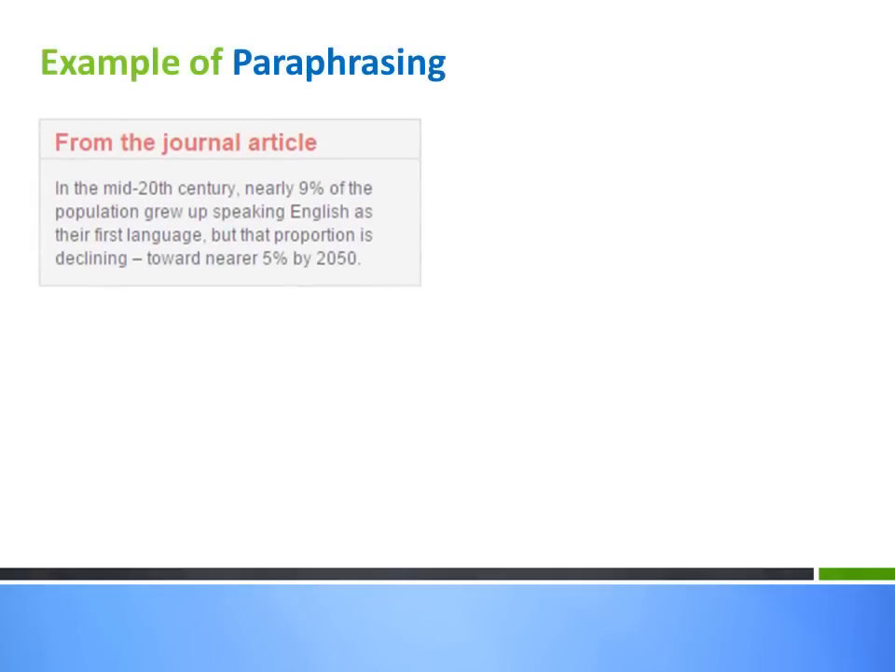
key("Right")
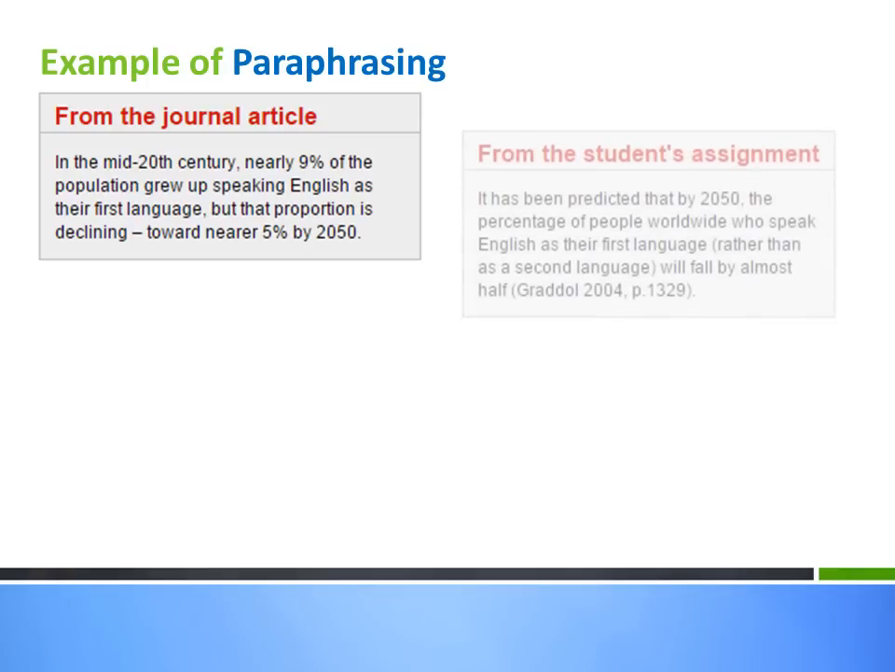